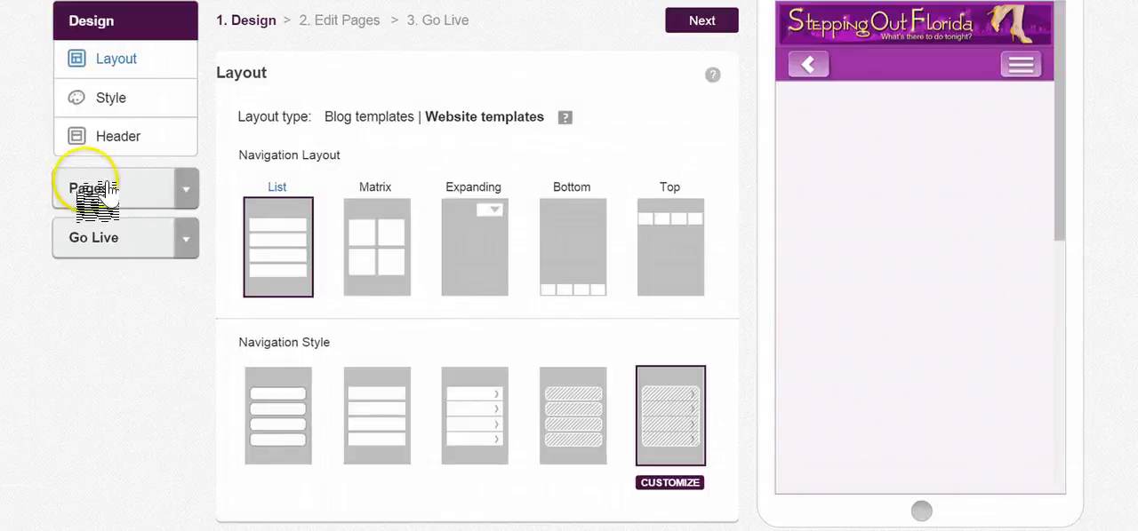
Step: Open the empty Test page in Edit Pages and show the Design content elements
left_click(89, 187)
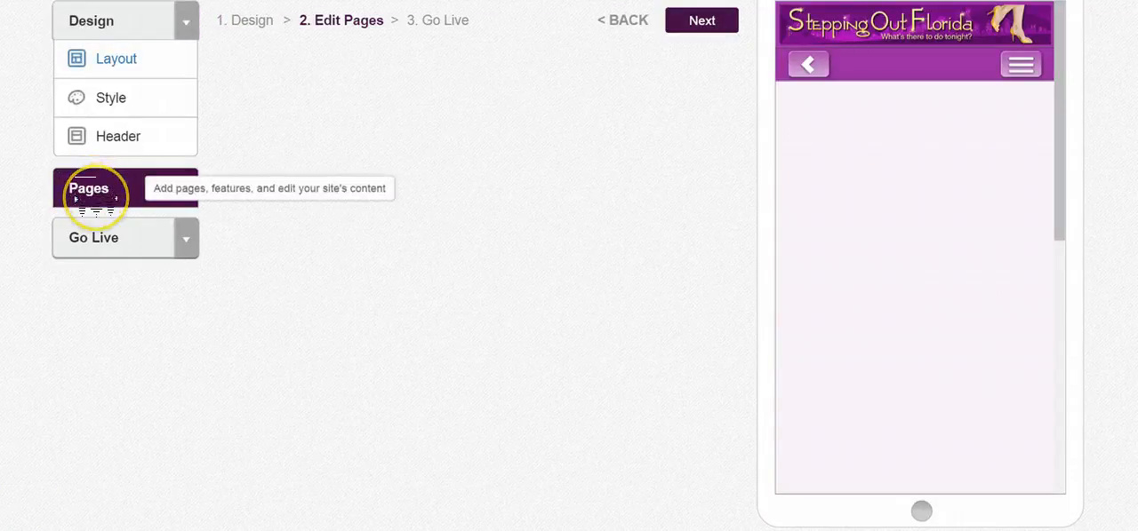
left_click(88, 188)
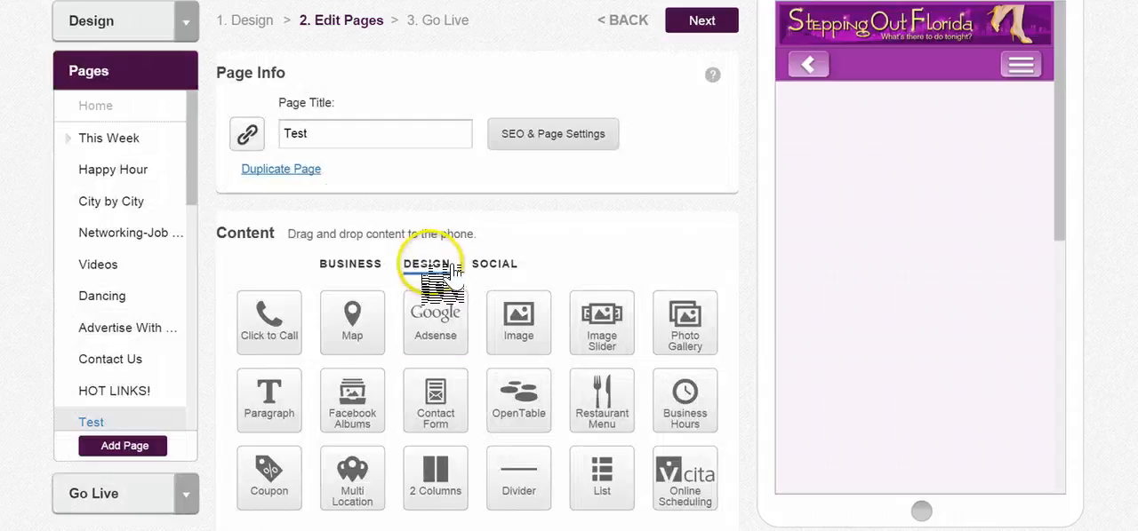
left_click(268, 263)
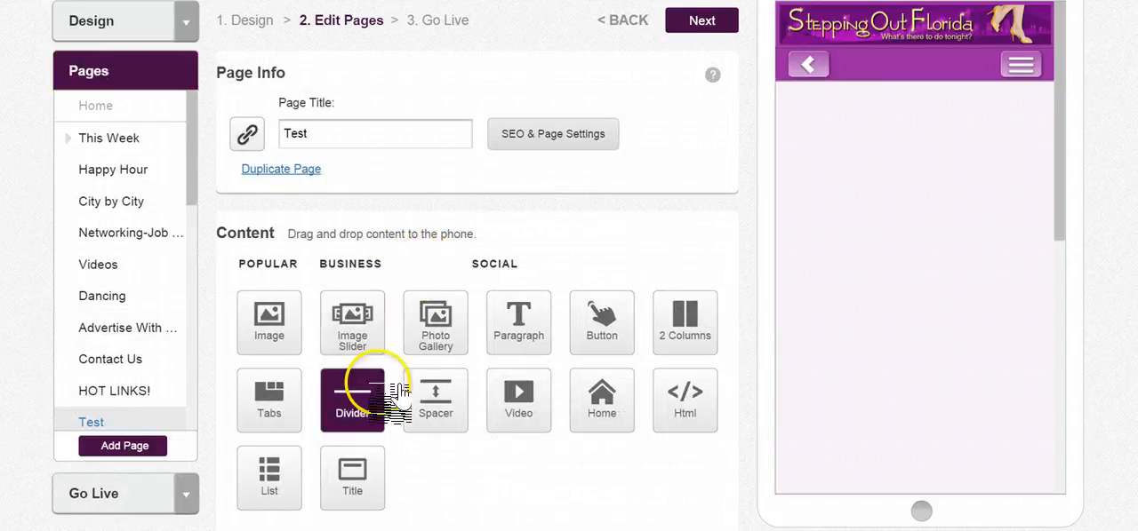
mouse_move(352, 478)
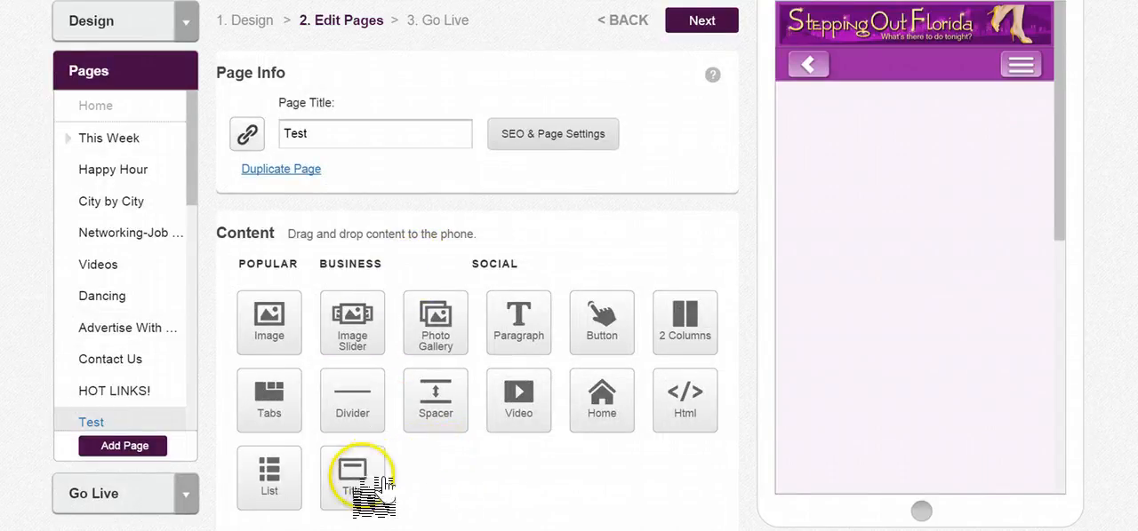
Step: Drag a Title element to the top of the page and type 'Just Another Title'
left_click_drag(358, 478, 766, 238)
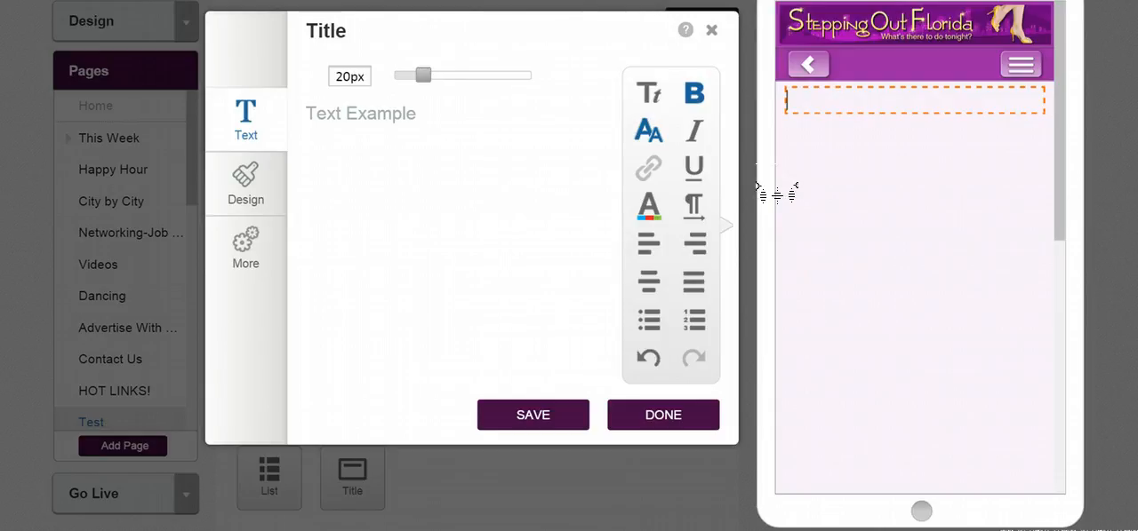
type("Just Another T")
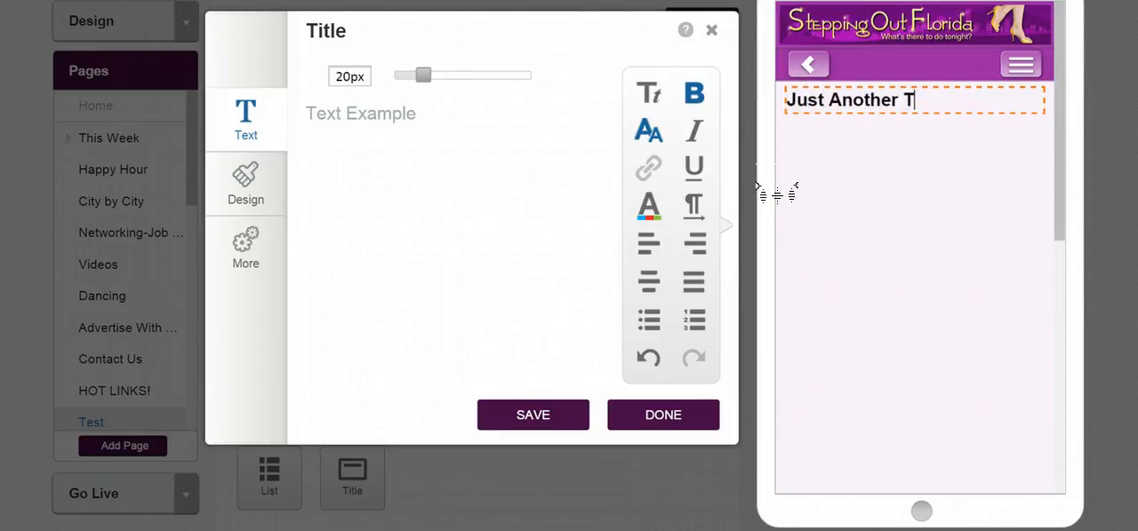
type("itle")
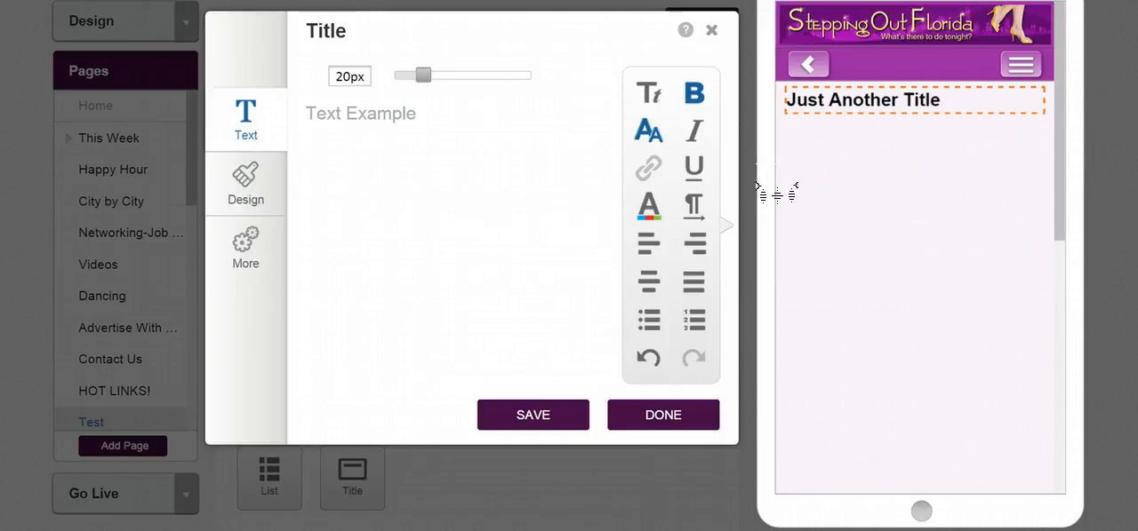
Step: Center the title text and enlarge it to 25px
double_click(880, 100)
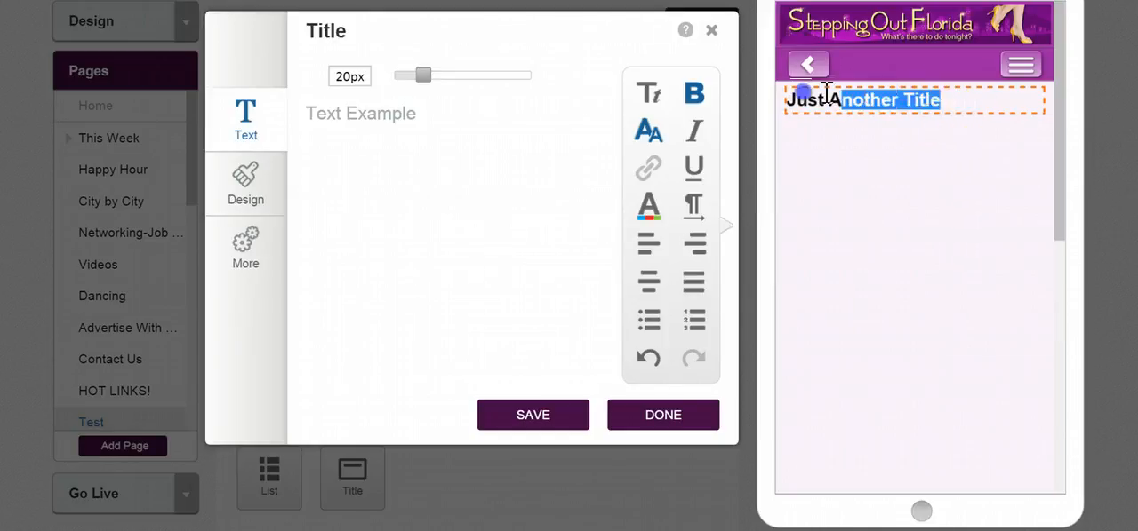
left_click(648, 282)
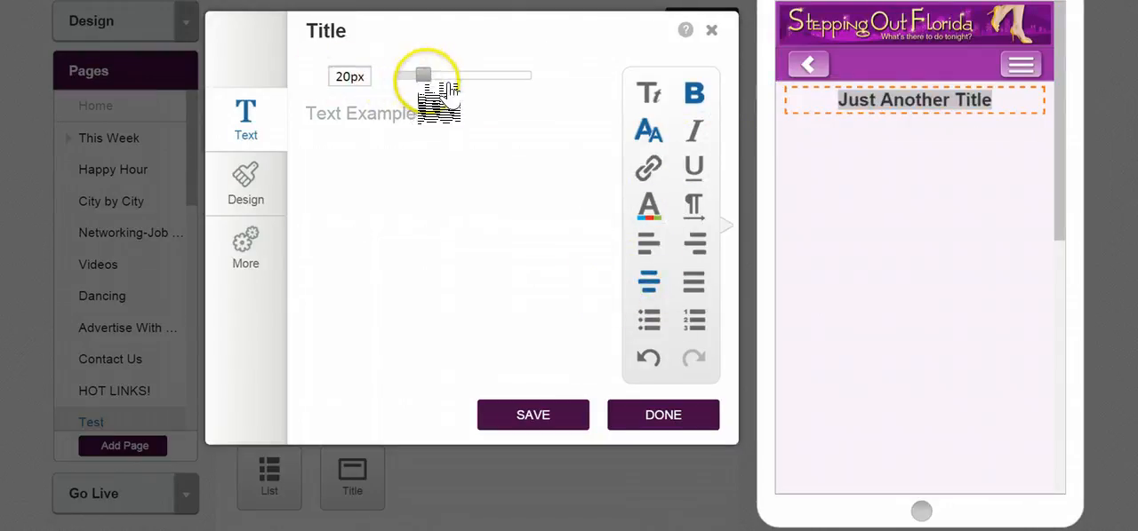
left_click_drag(422, 75, 436, 76)
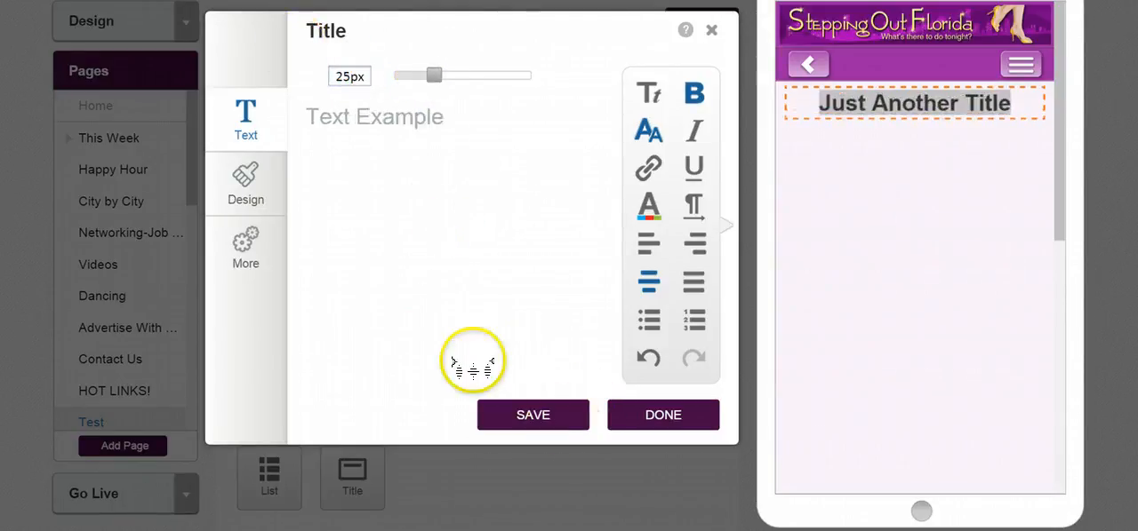
left_click(662, 415)
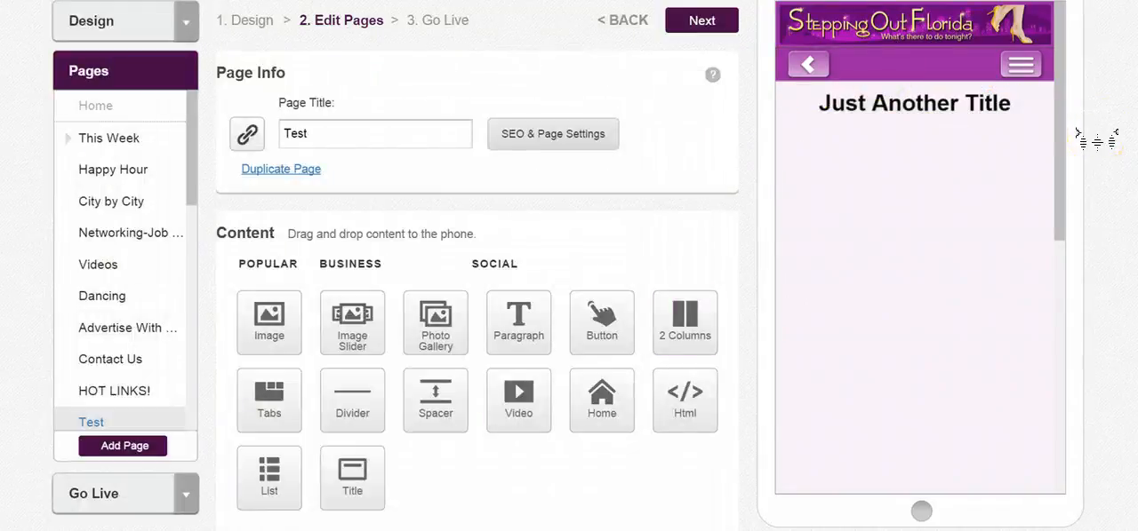
right_click(913, 102)
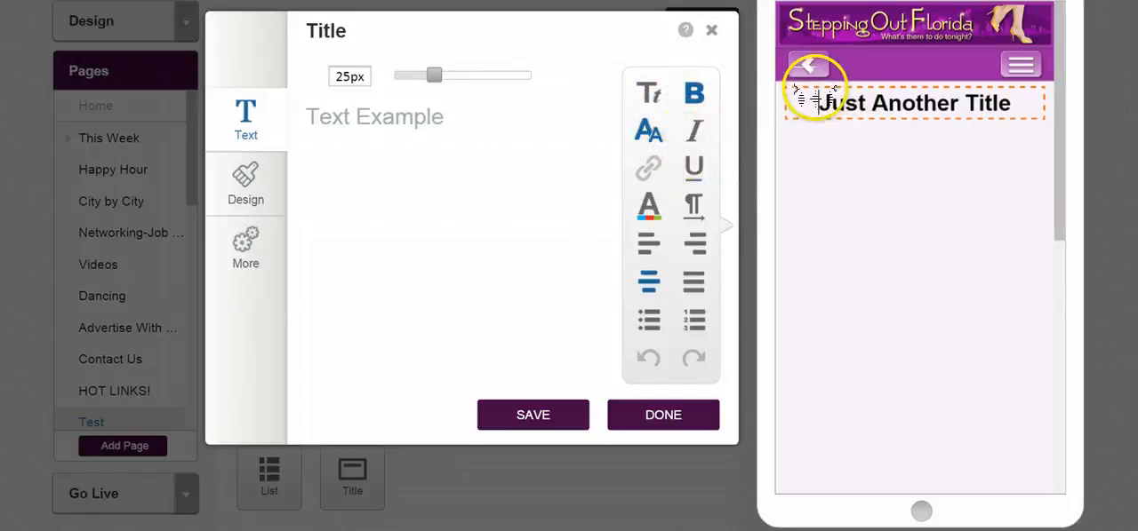
double_click(914, 103)
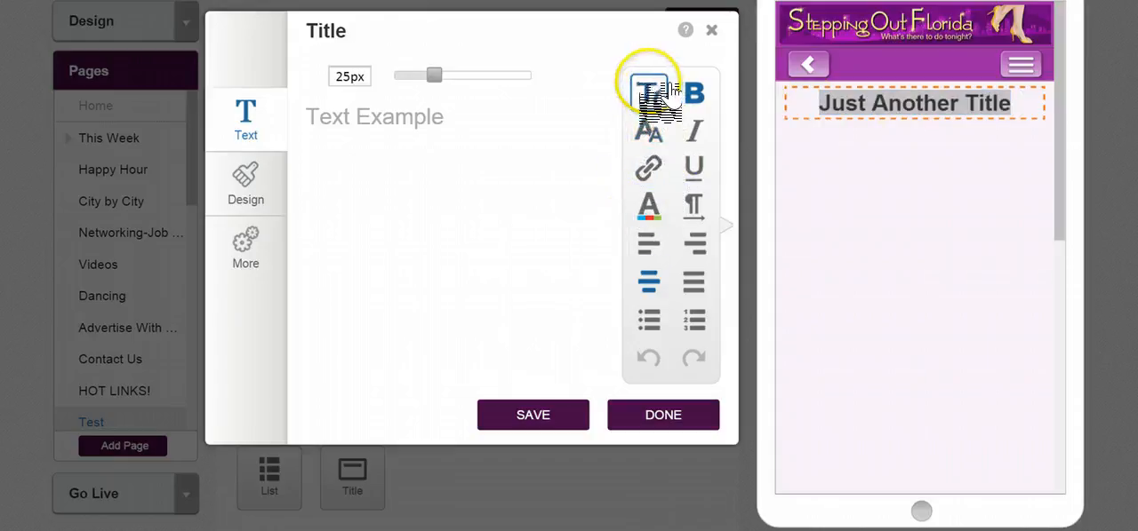
Step: Switch the title font to Lobster after trying Vollkorn and Lato, and set size 35px
left_click(648, 92)
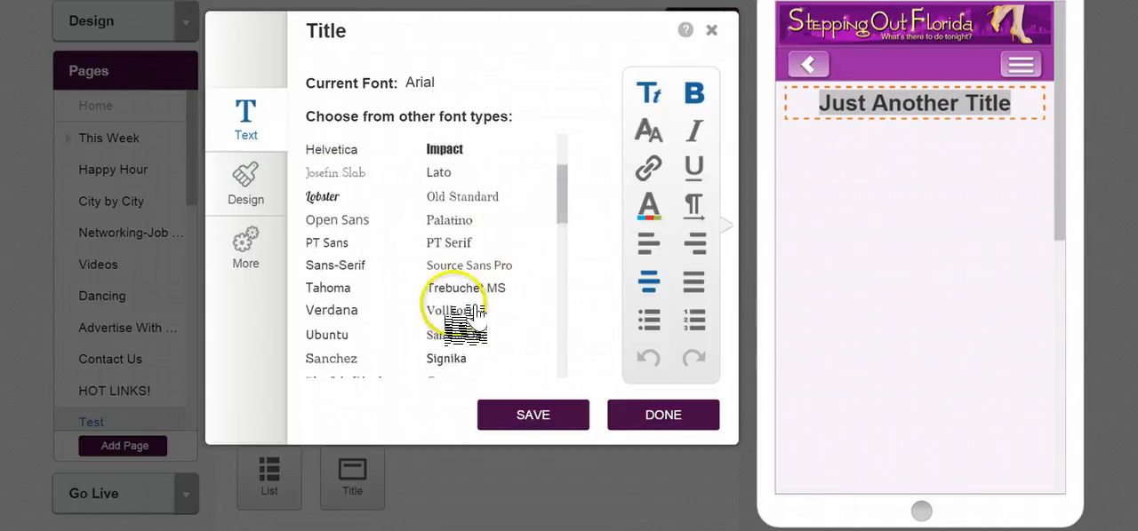
left_click(451, 310)
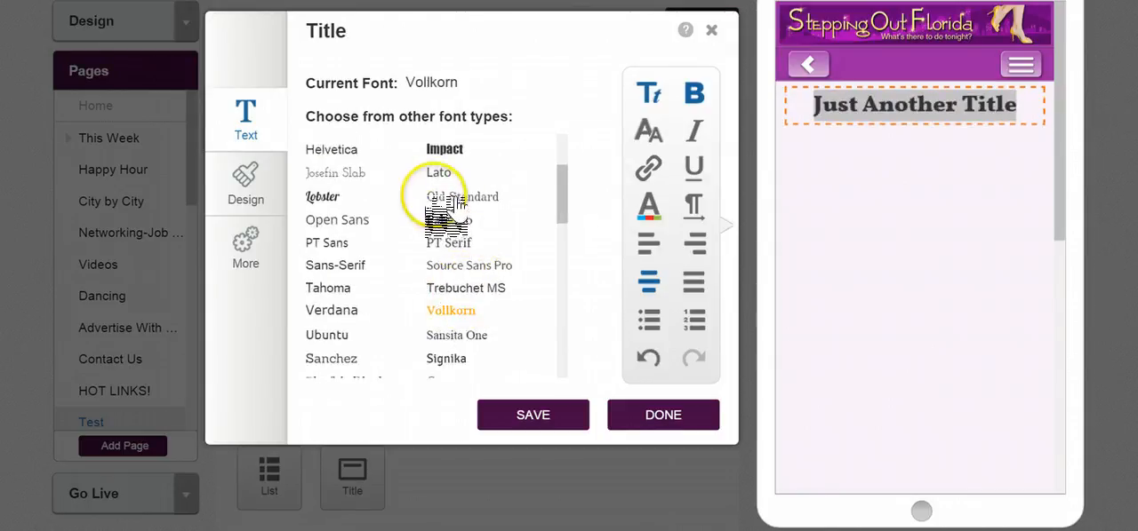
left_click(438, 173)
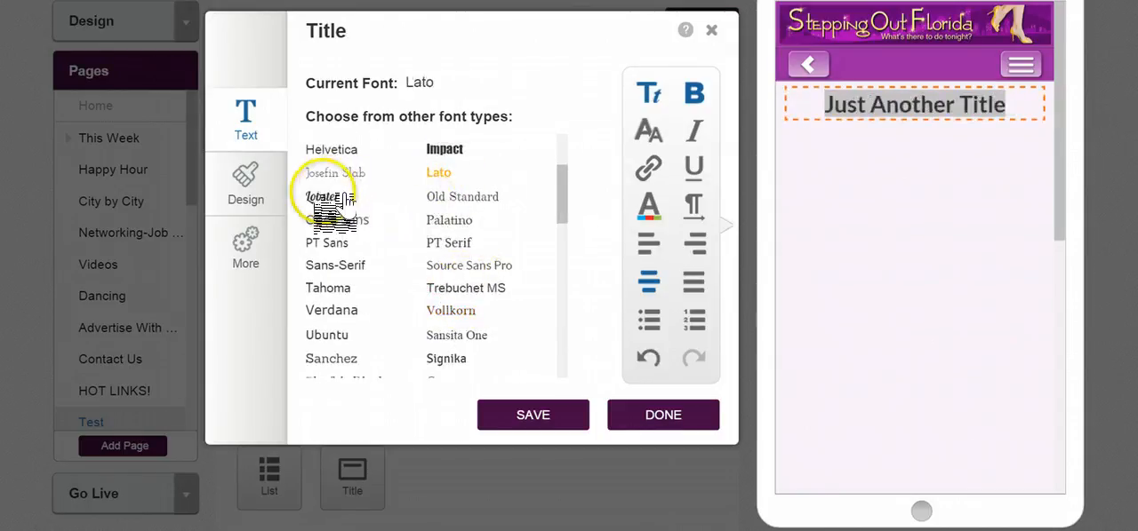
left_click(323, 196)
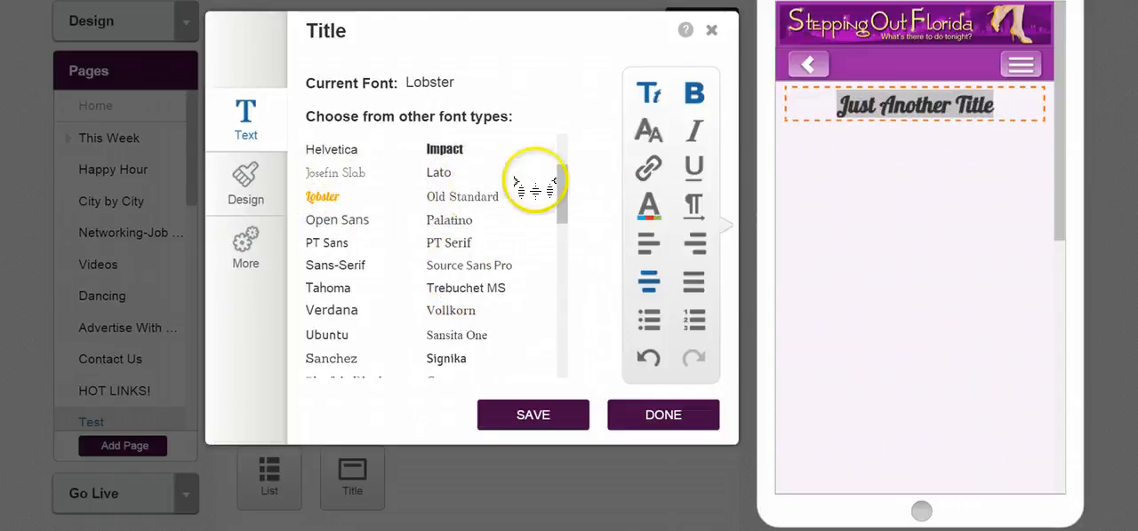
left_click(694, 94)
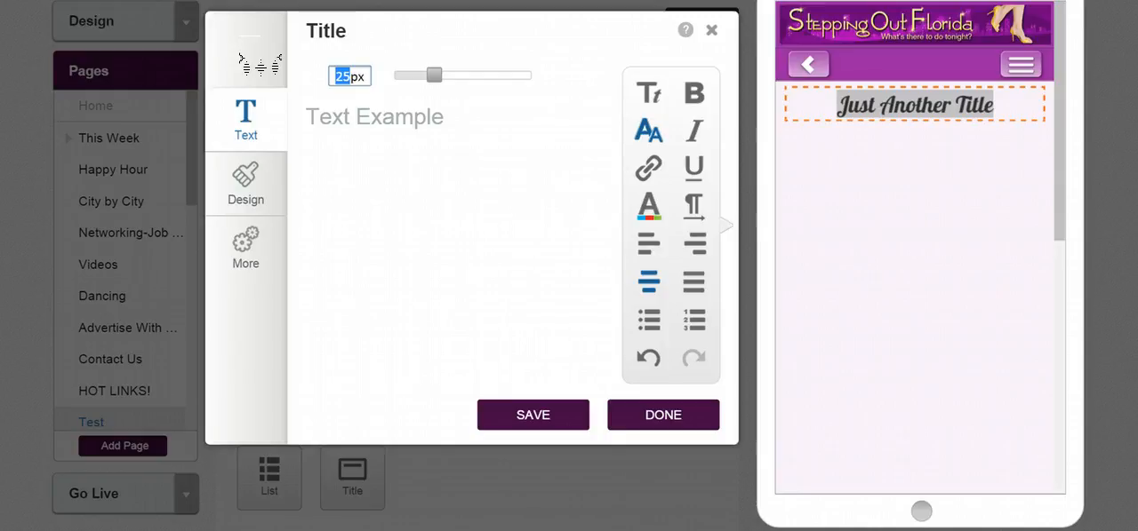
type("35")
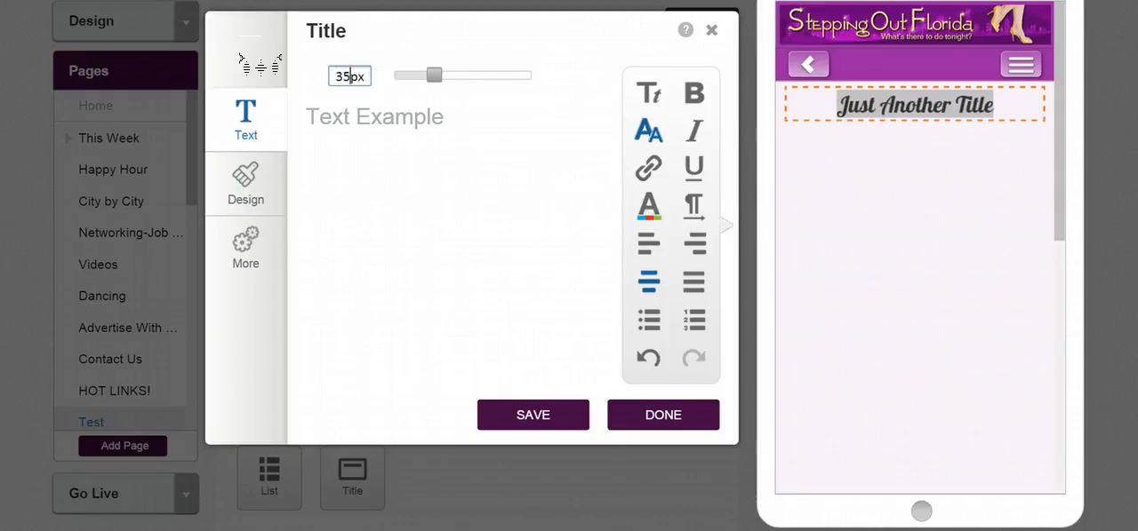
left_click_drag(434, 74, 453, 74)
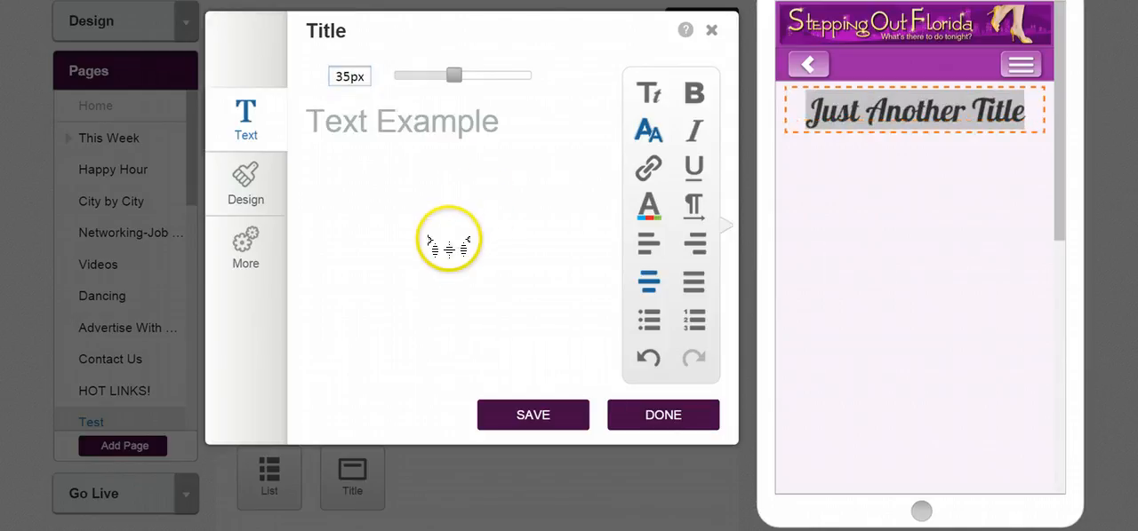
mouse_move(400, 253)
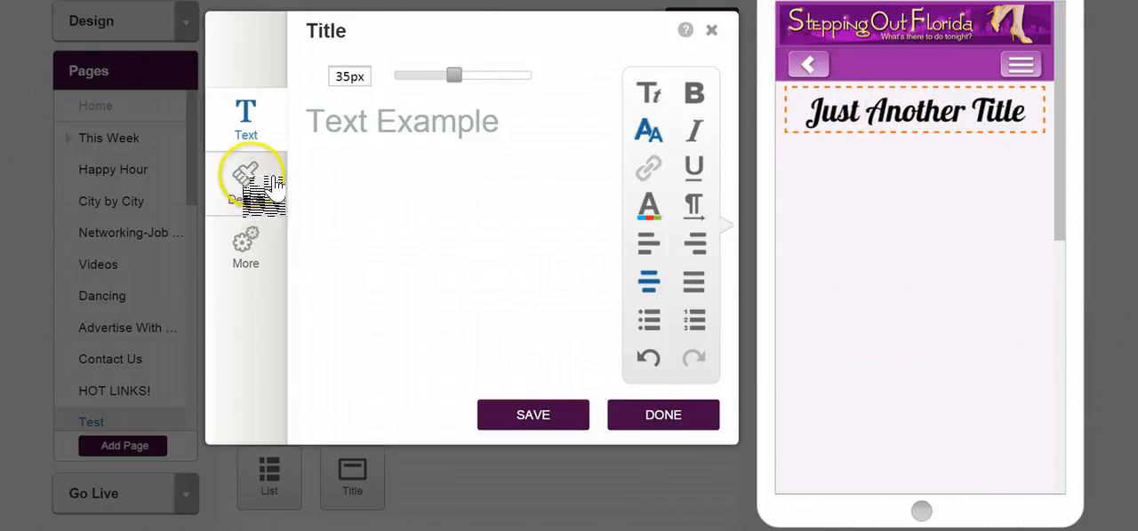
Step: Give the title a purple background with white text and close the editor
left_click(246, 178)
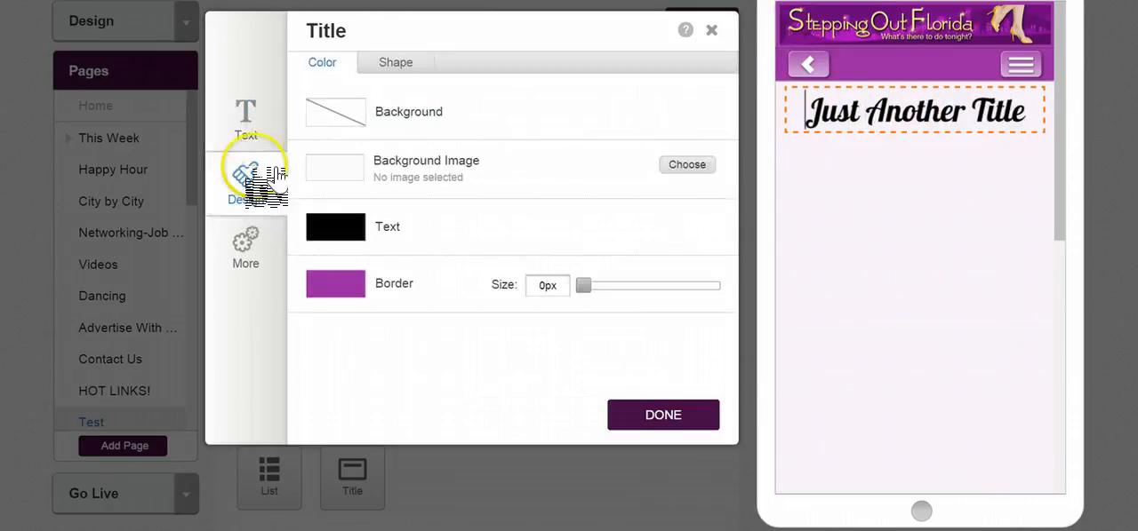
left_click(335, 111)
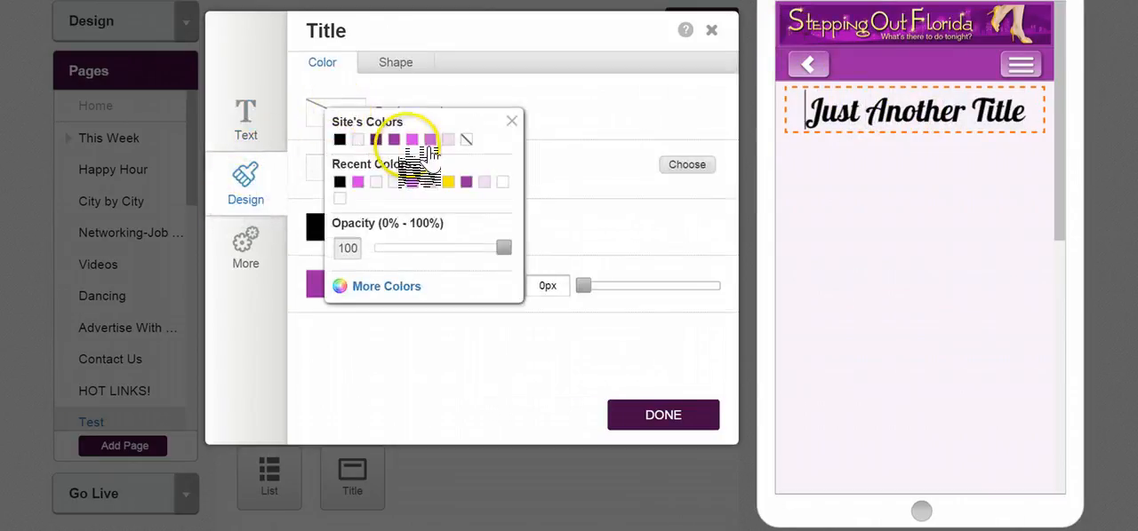
left_click(393, 140)
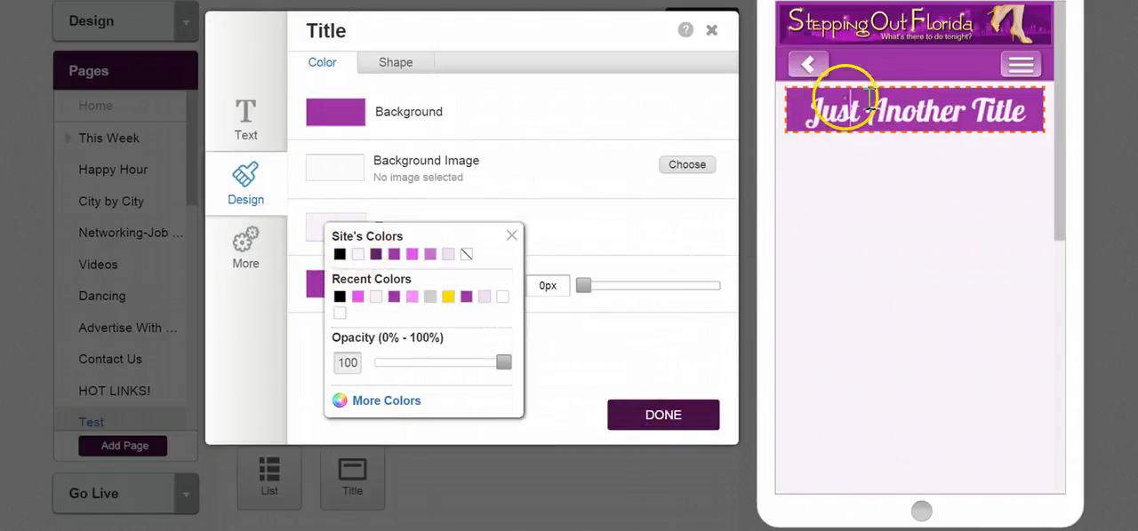
left_click(662, 415)
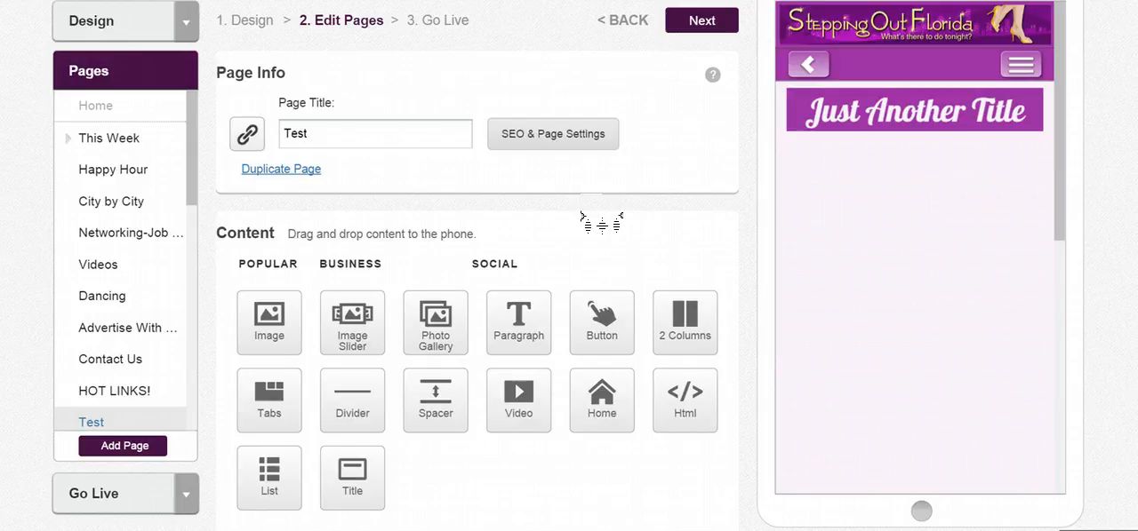
Step: Turn on the shadow effect in the title's Design > Shape settings and click Done
left_click(911, 109)
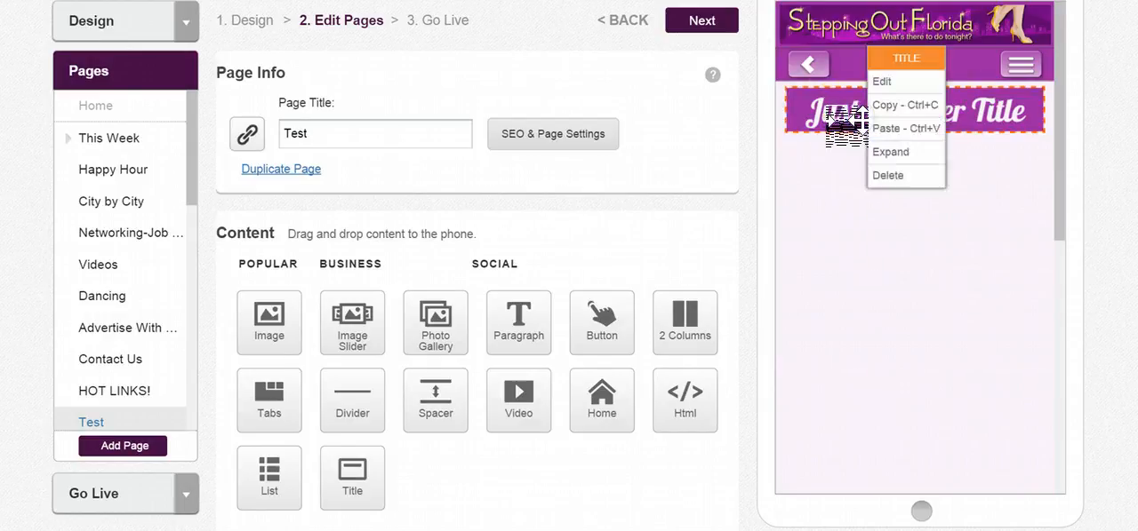
left_click(880, 81)
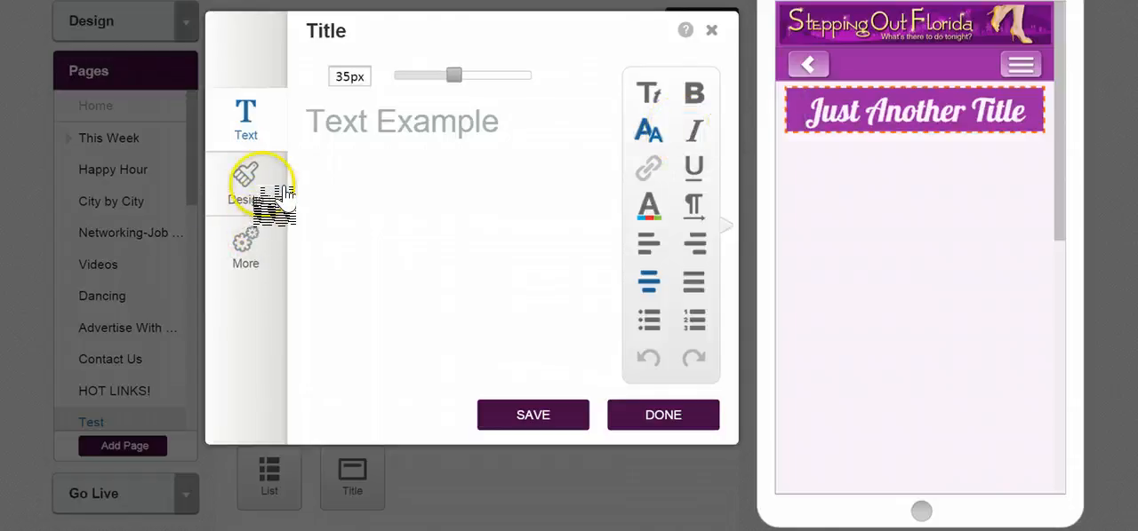
left_click(246, 183)
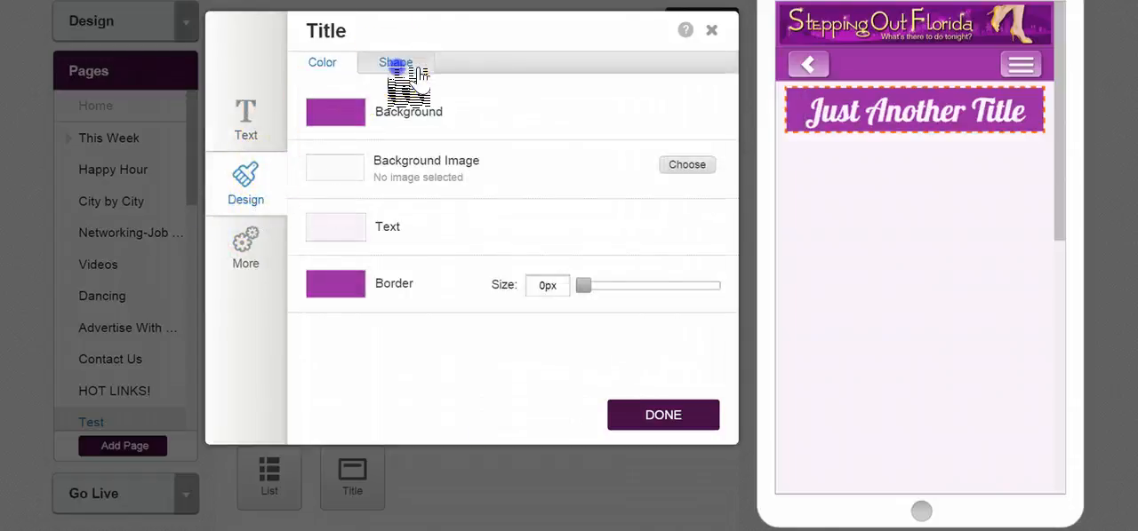
left_click(394, 62)
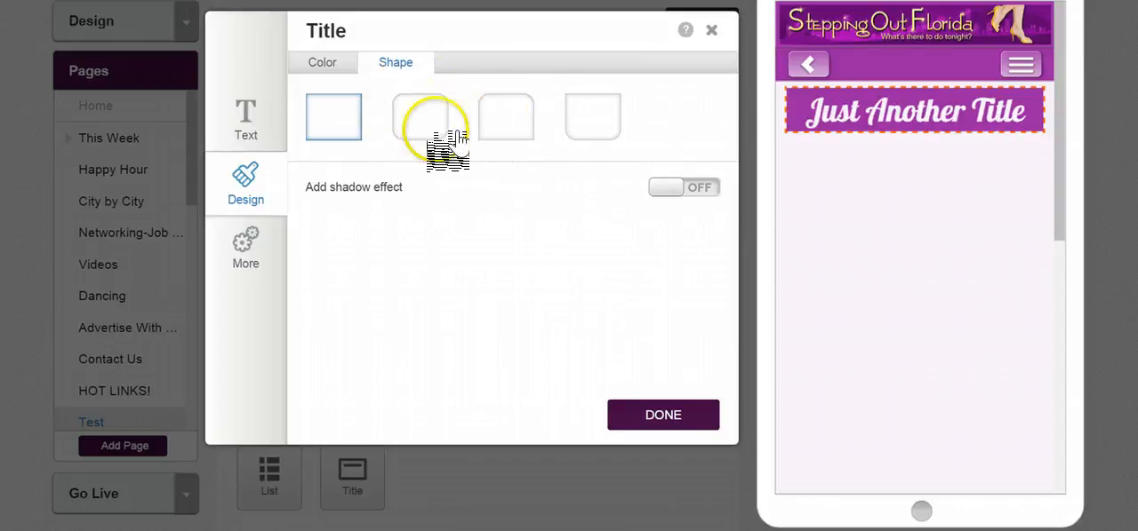
mouse_move(560, 204)
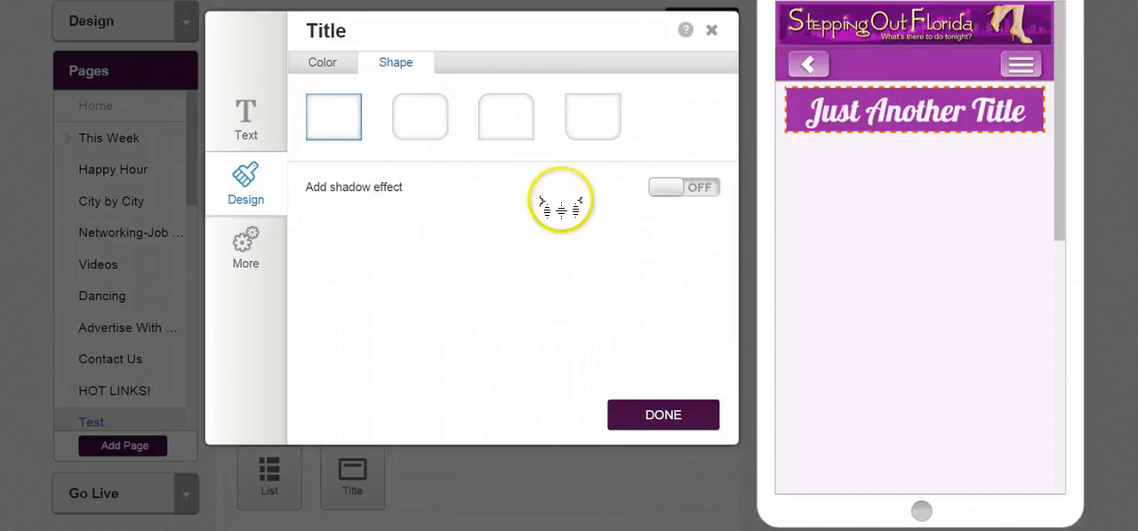
left_click(684, 187)
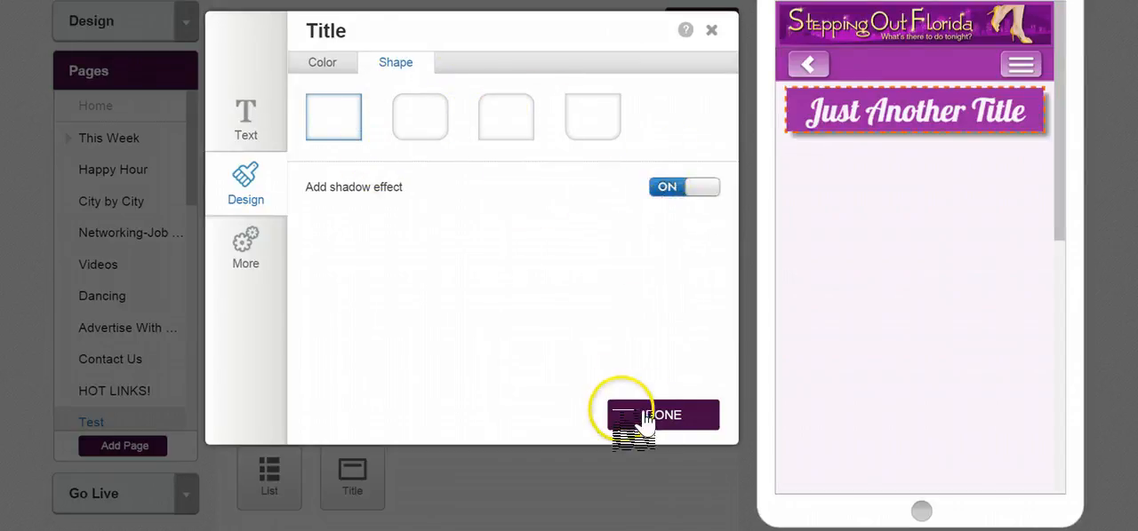
left_click(661, 415)
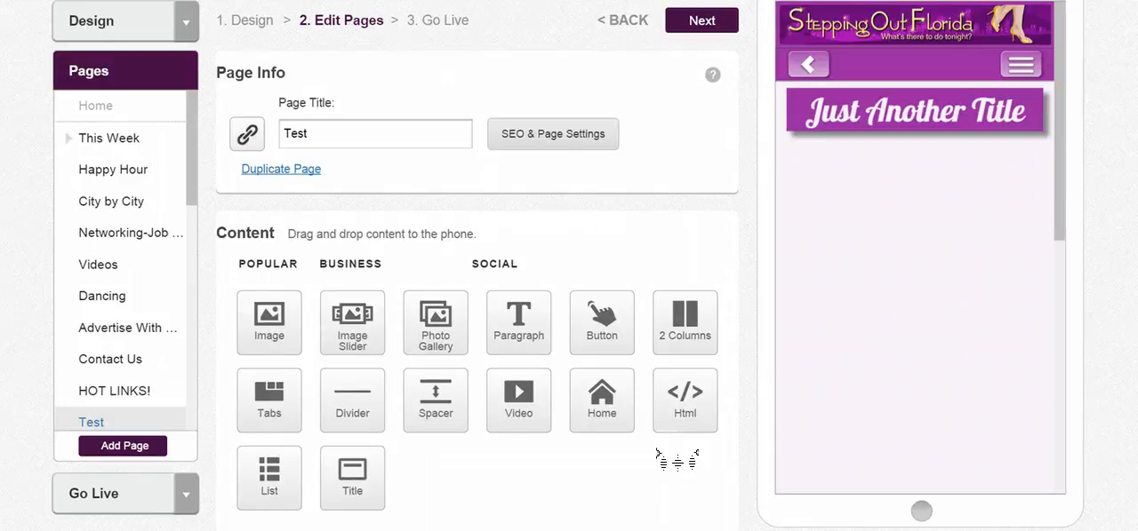
Step: Duplicate the purple title twice and start editing the third copy's text
left_click(914, 110)
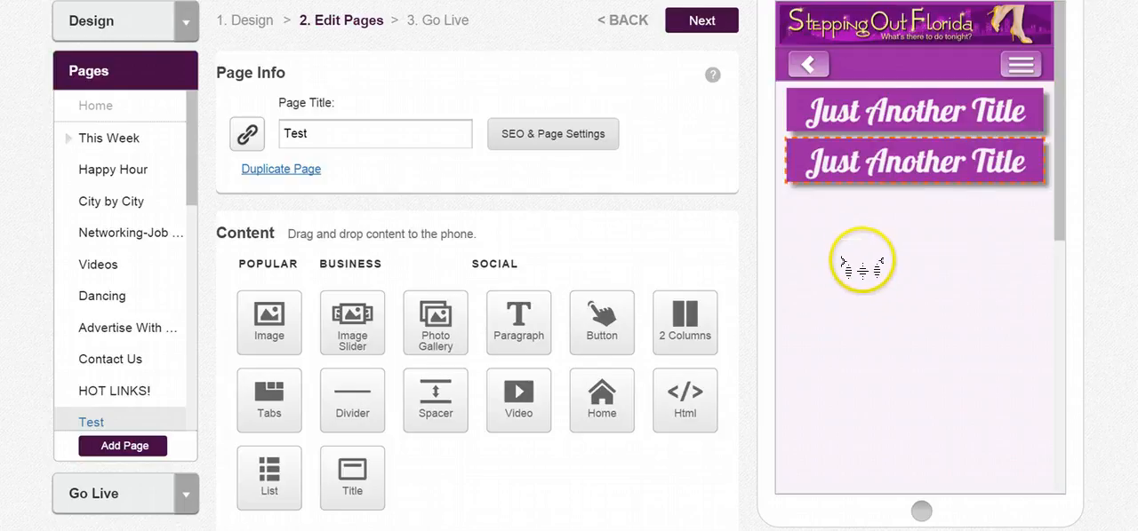
left_click(862, 260)
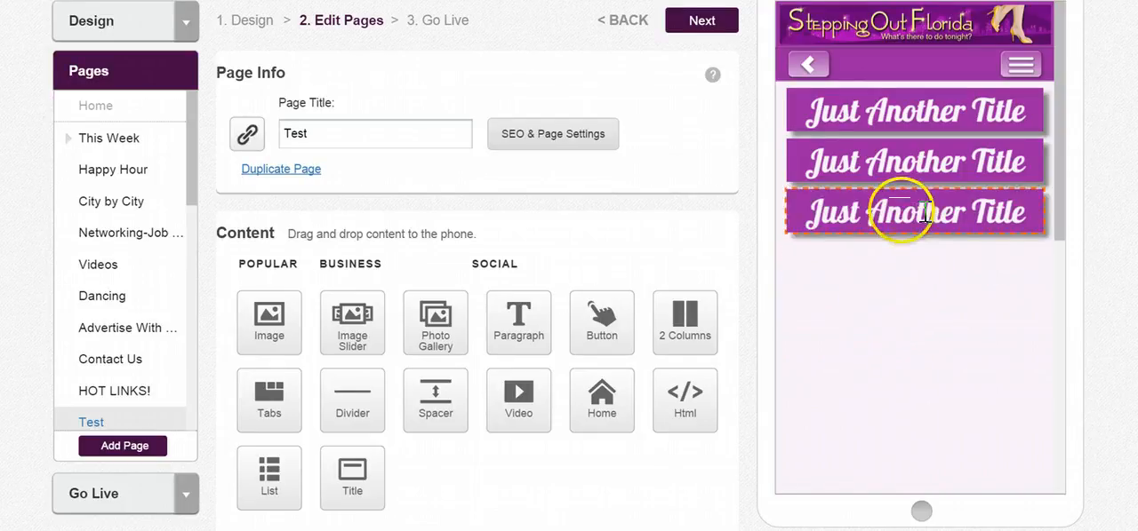
double_click(914, 211)
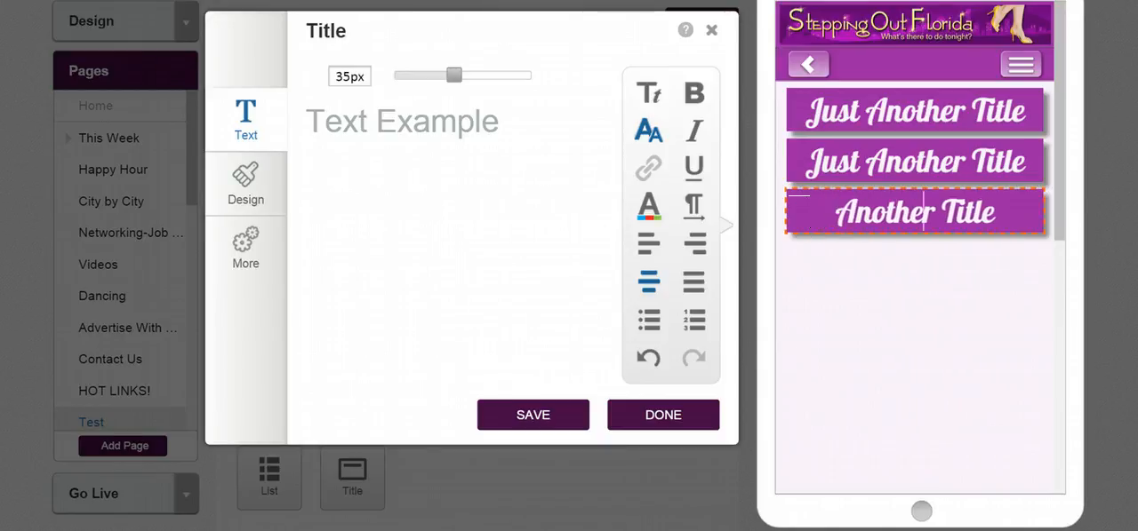
type("F")
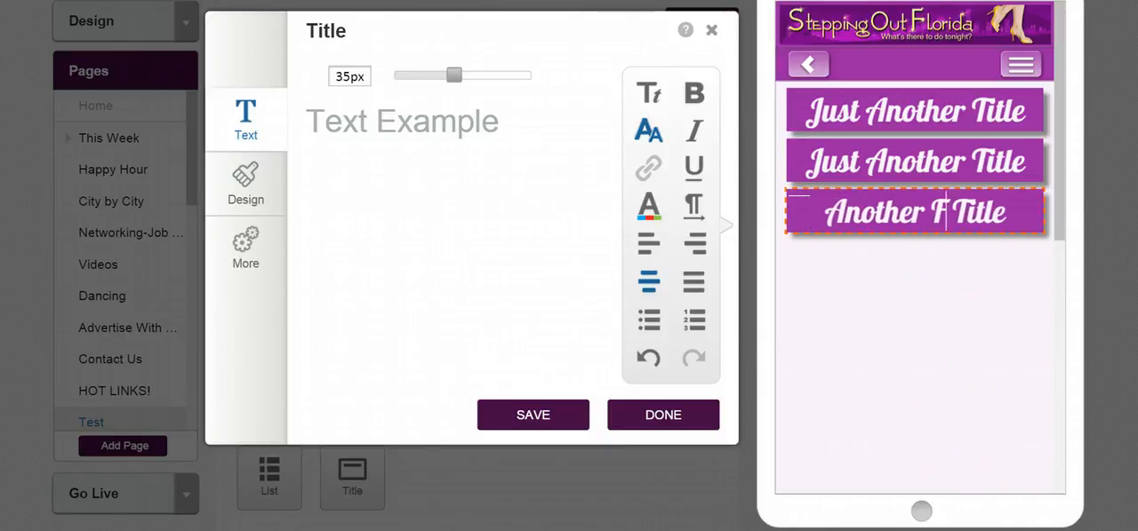